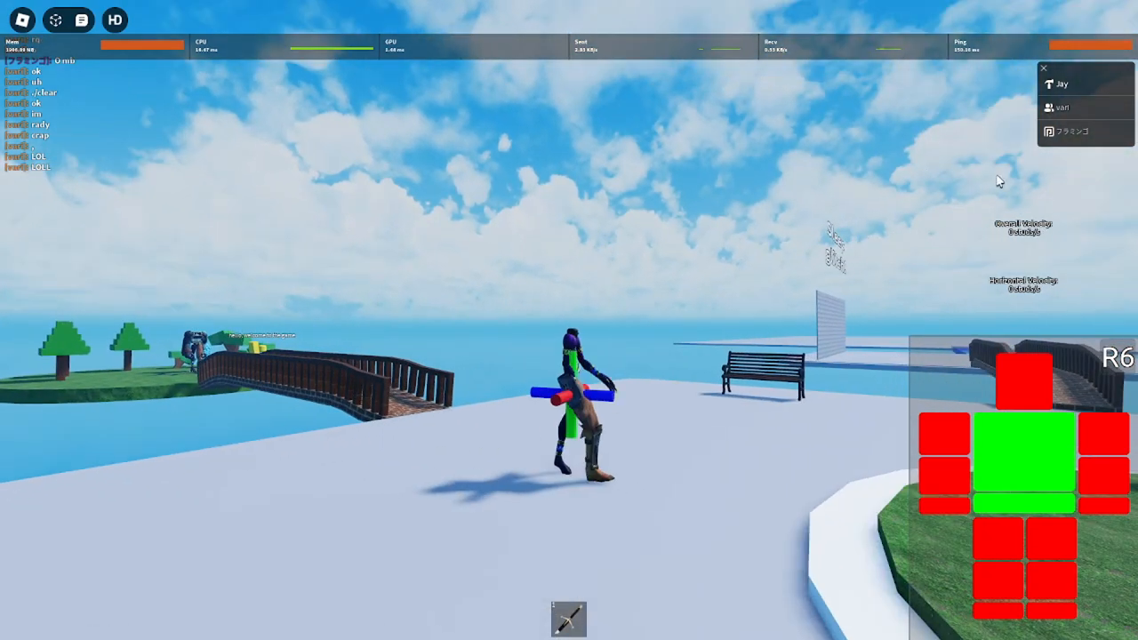
- Start a Report Abuse form against the other player for text chat and begin typing the description
left_click(1062, 107)
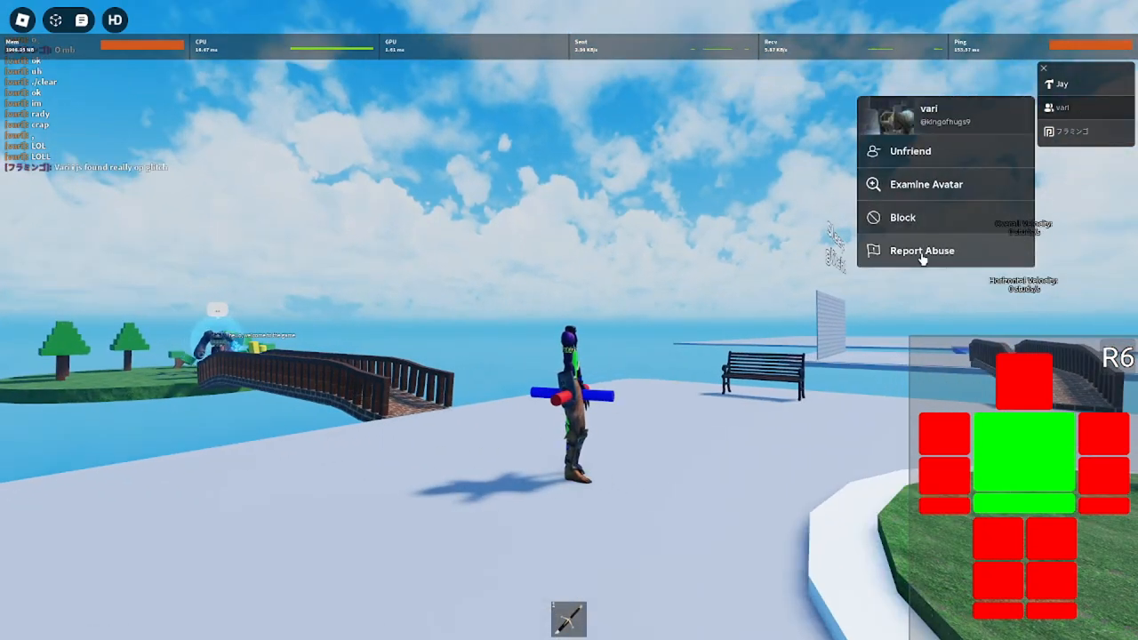
left_click(921, 249)
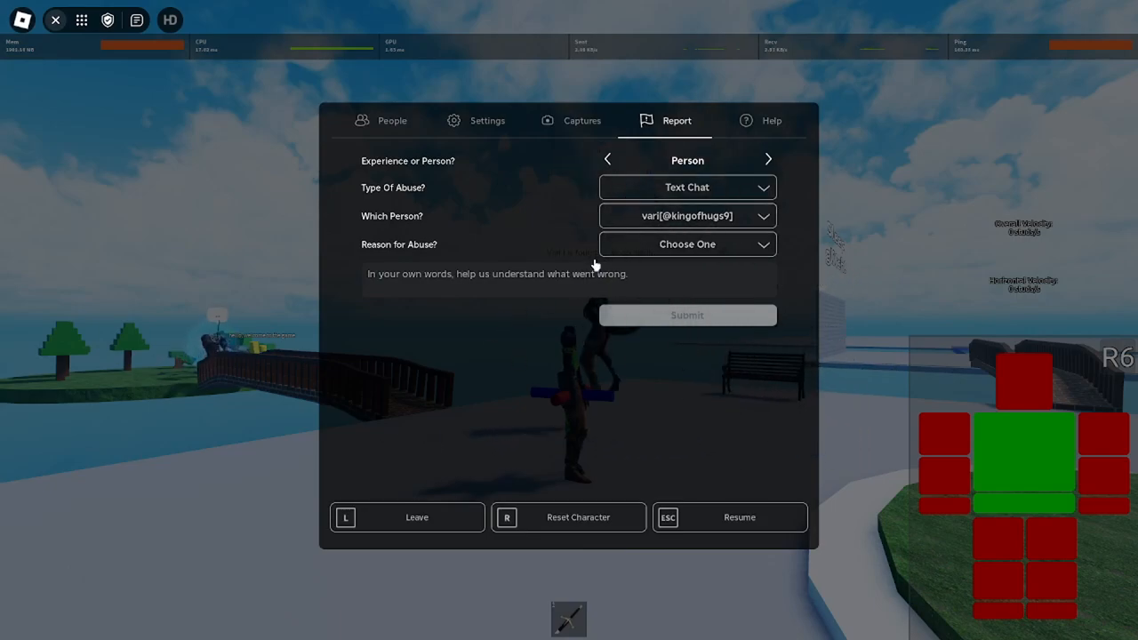
type("chi")
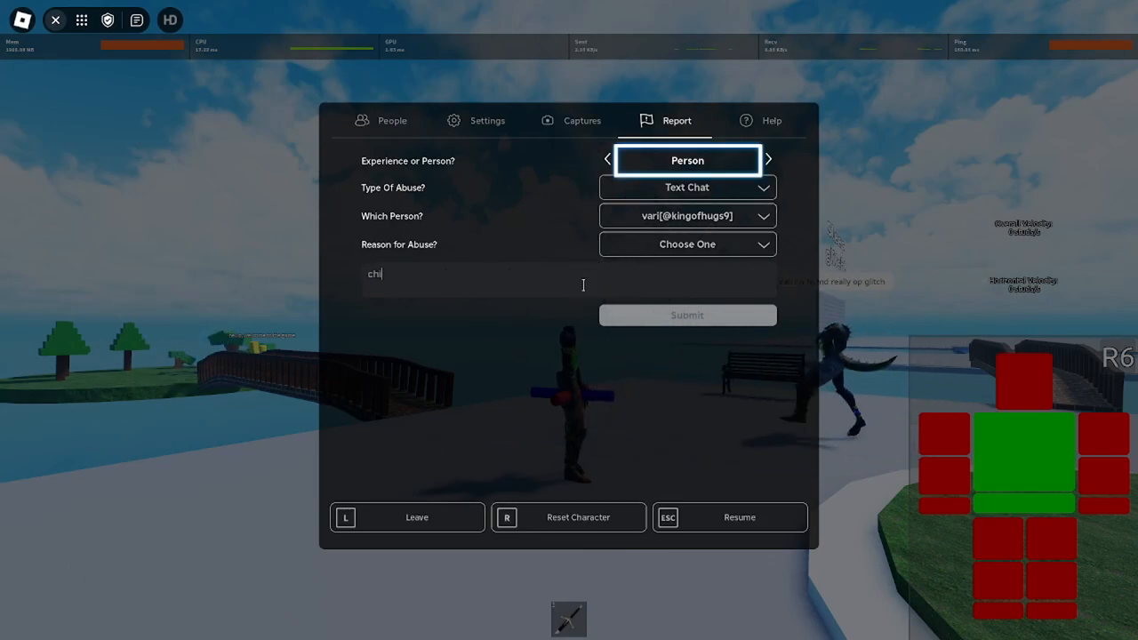